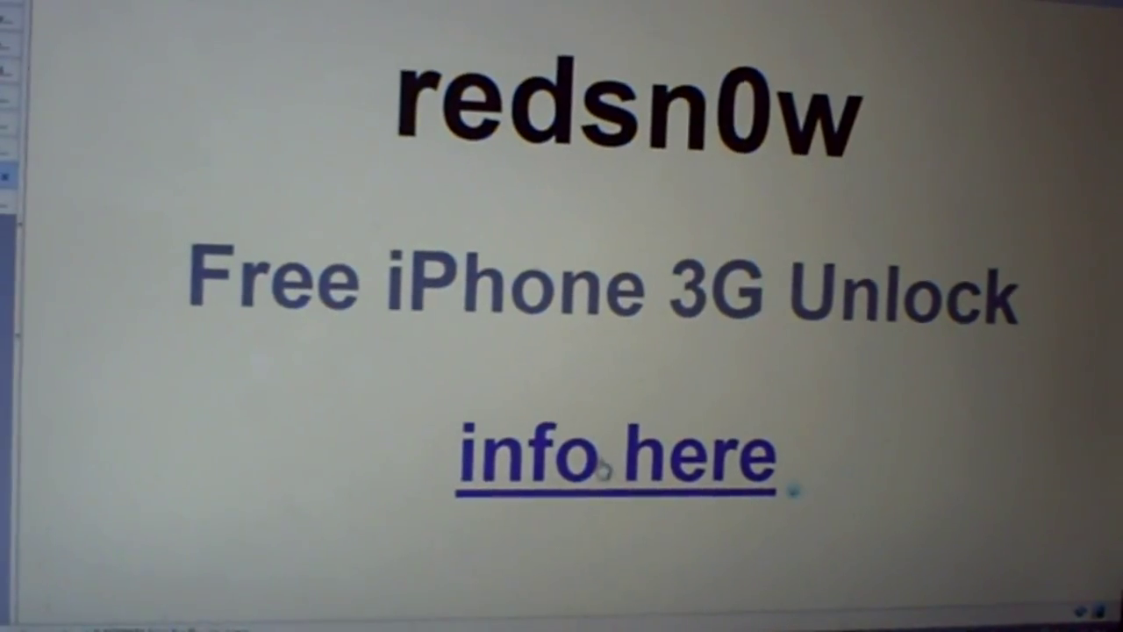
Follow the 'info here' link on the redsn0w Free iPhone 3G Unlock page.
click(616, 465)
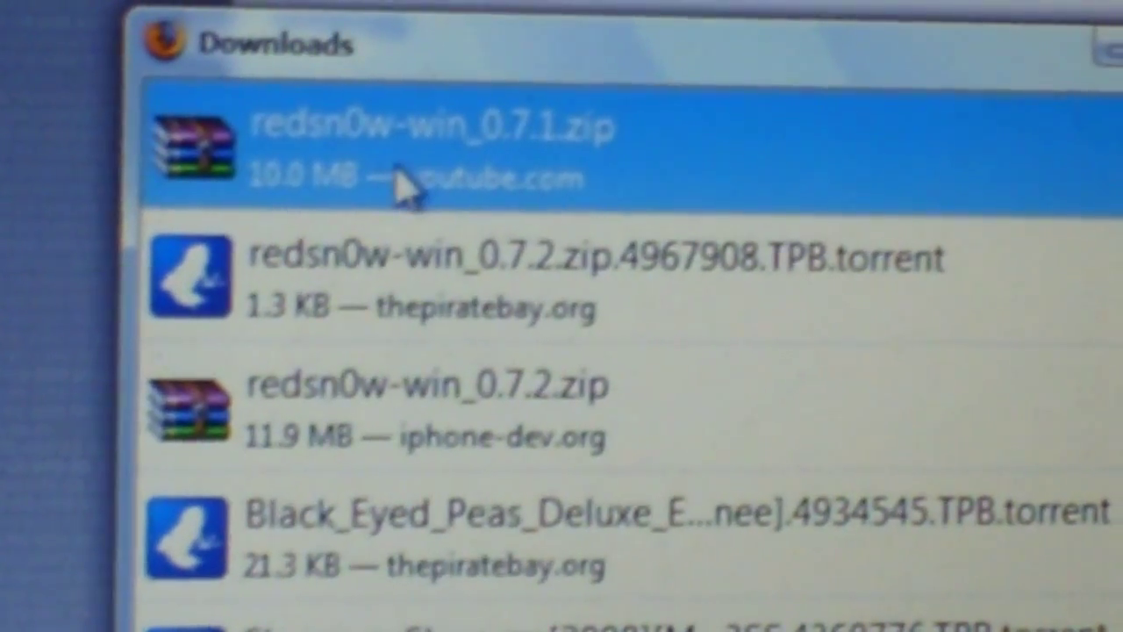
Open redsn0w-win_0.7.1.zip from the Downloads list in WinRAR.
double_click(421, 141)
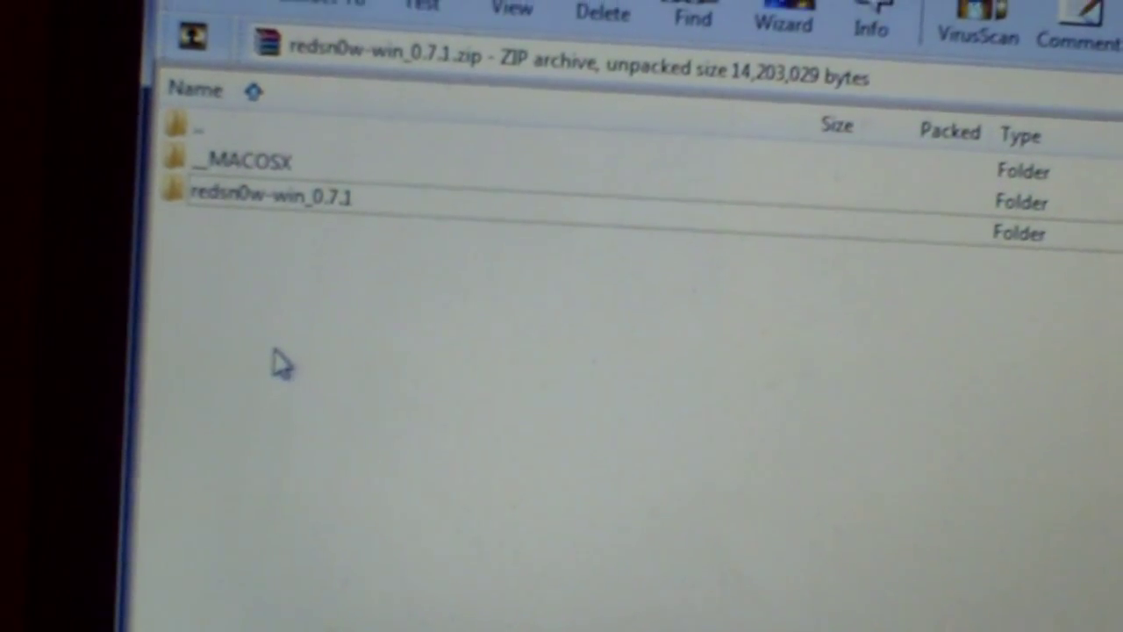
Extract the redsn0w-win_0.7.1 folder to the desktop, merging and resolving the credits.txt conflict.
click(263, 195)
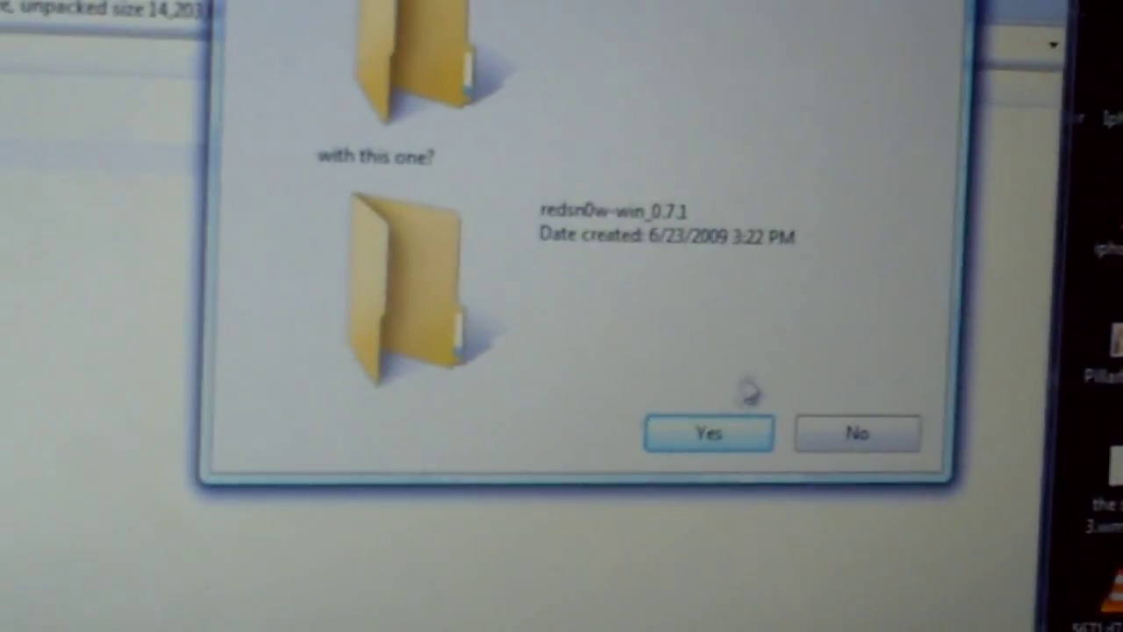
click(709, 432)
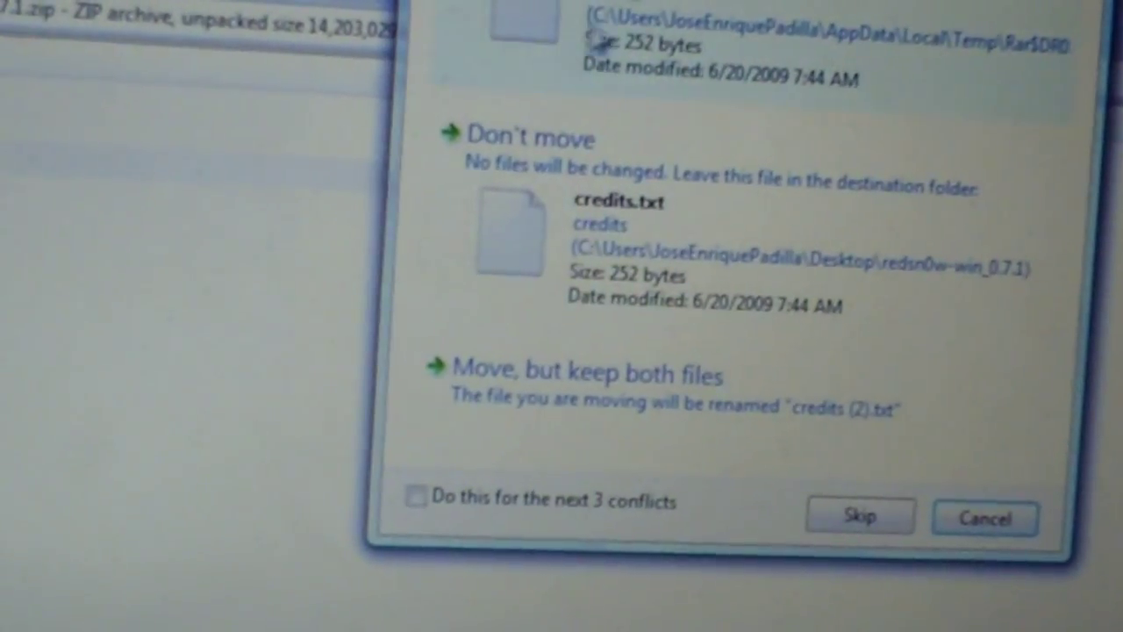
click(862, 516)
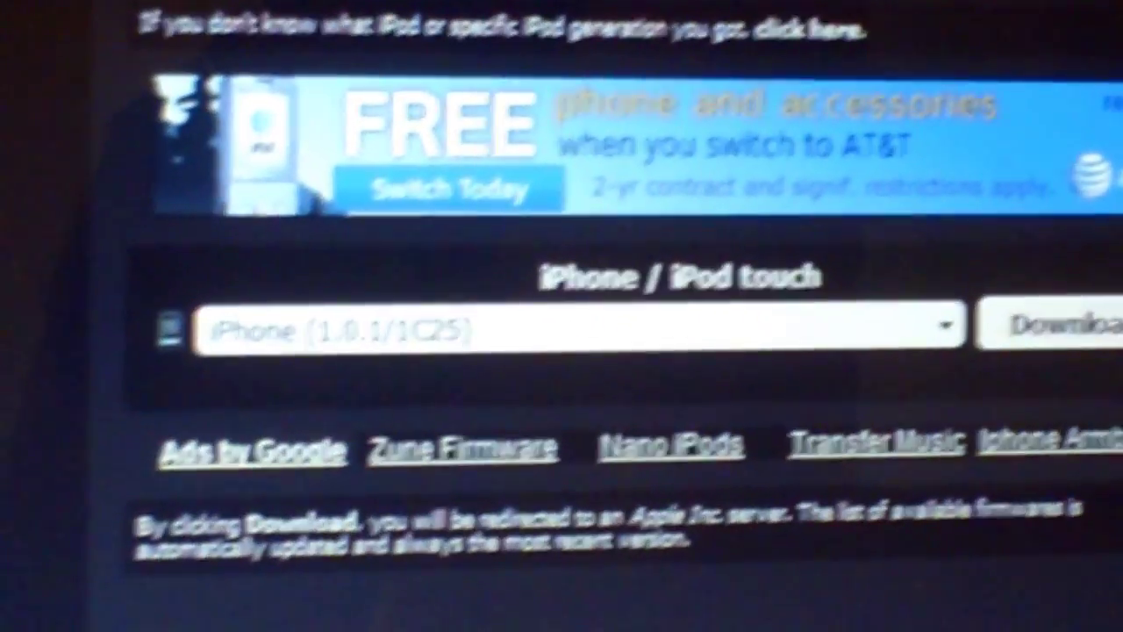
Select iPhone 3G (3.0/7A341) from the firmware dropdown.
click(945, 325)
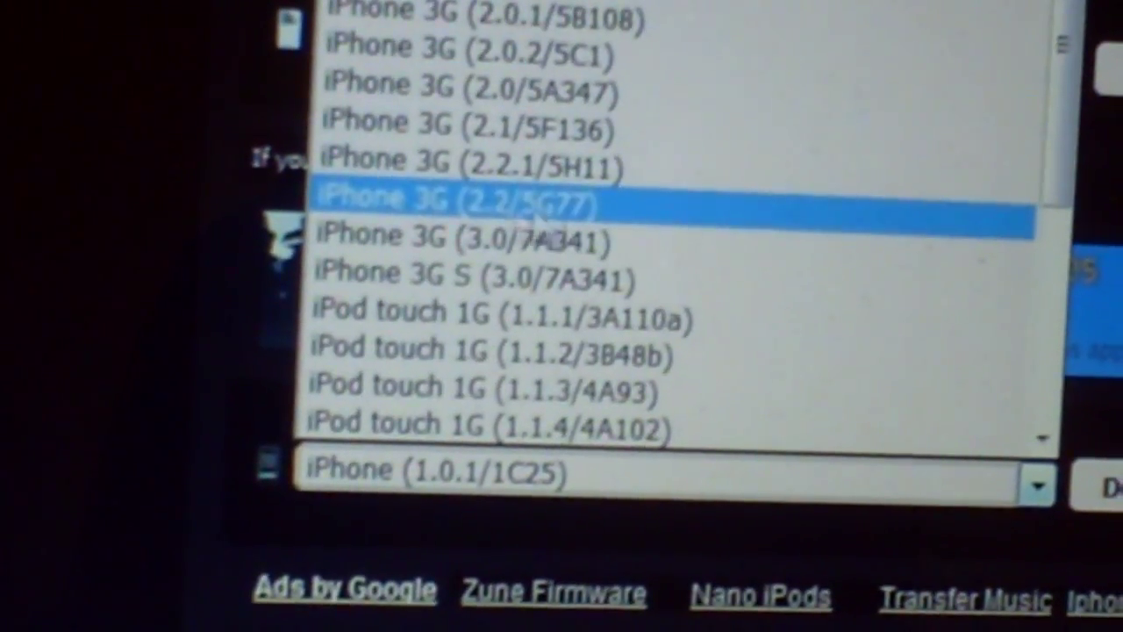
click(465, 235)
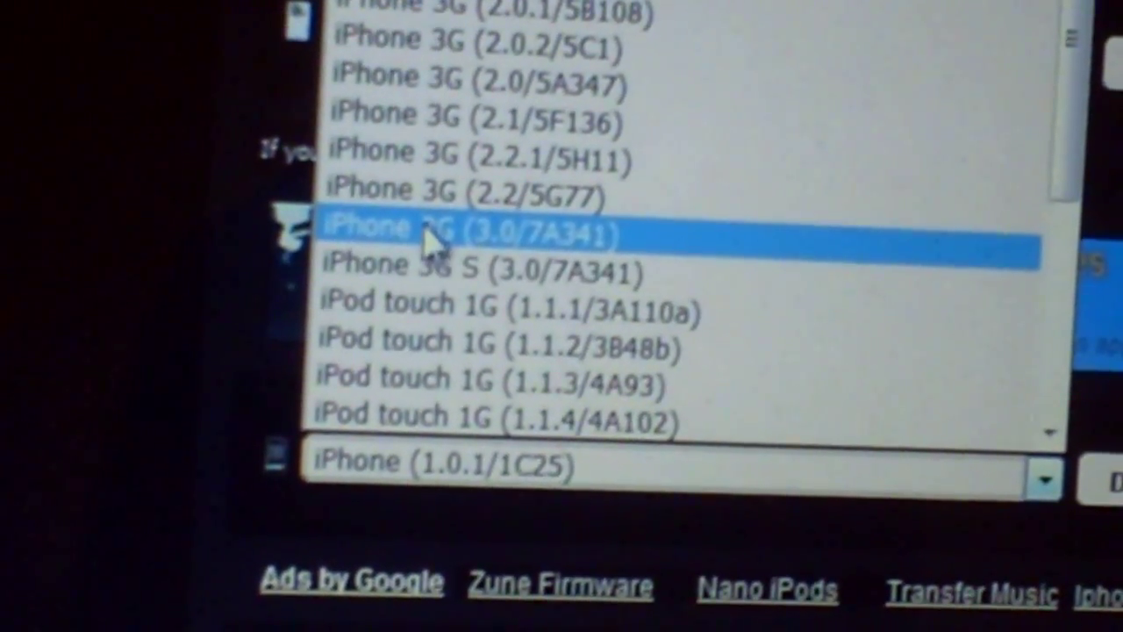